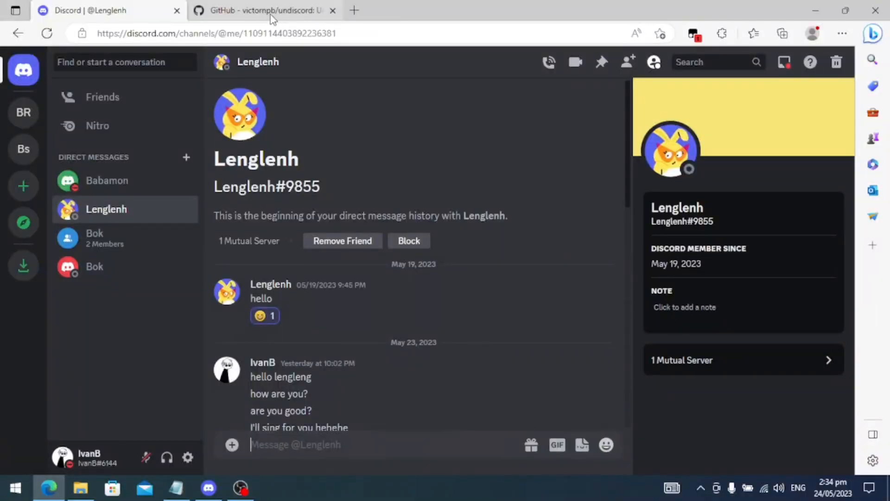
pyautogui.moveTo(264, 10)
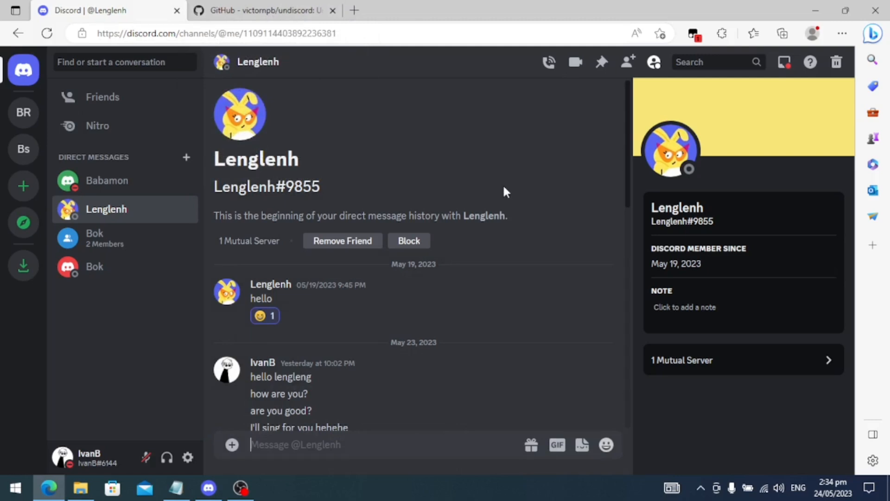
pyautogui.moveTo(466, 188)
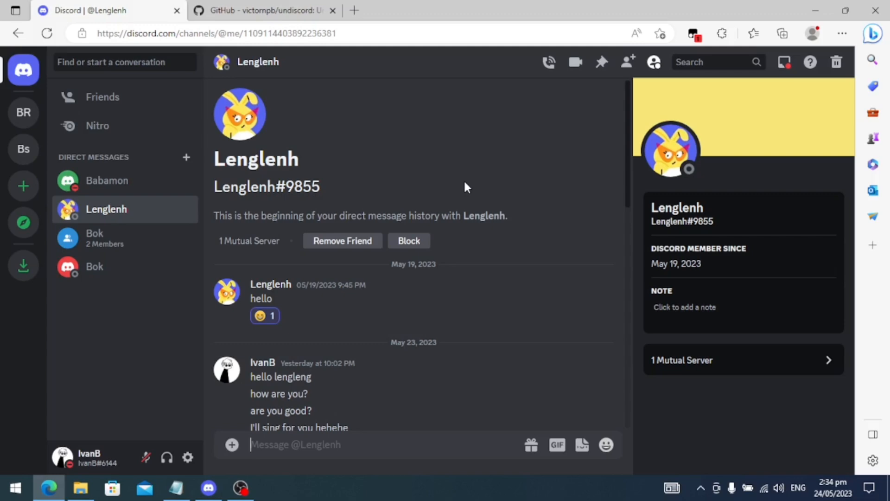
# Bring up the undiscord repository's README and reach its installation instructions
pyautogui.click(264, 10)
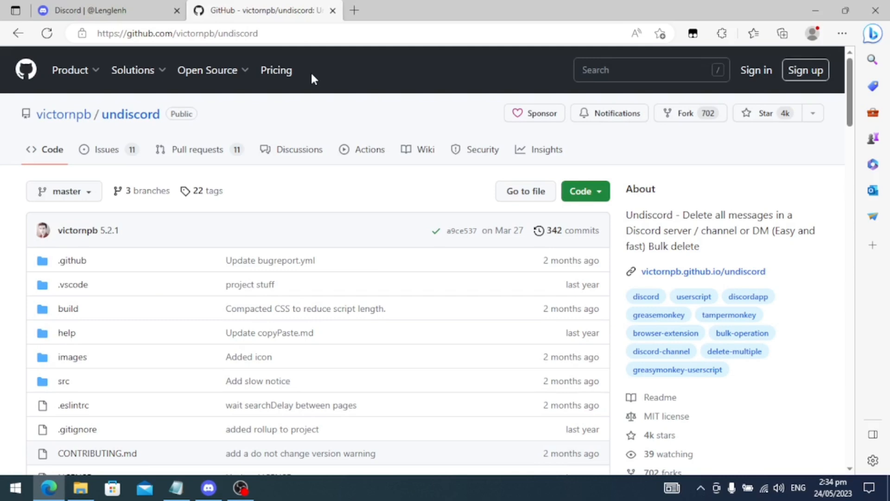
pyautogui.scroll(-3)
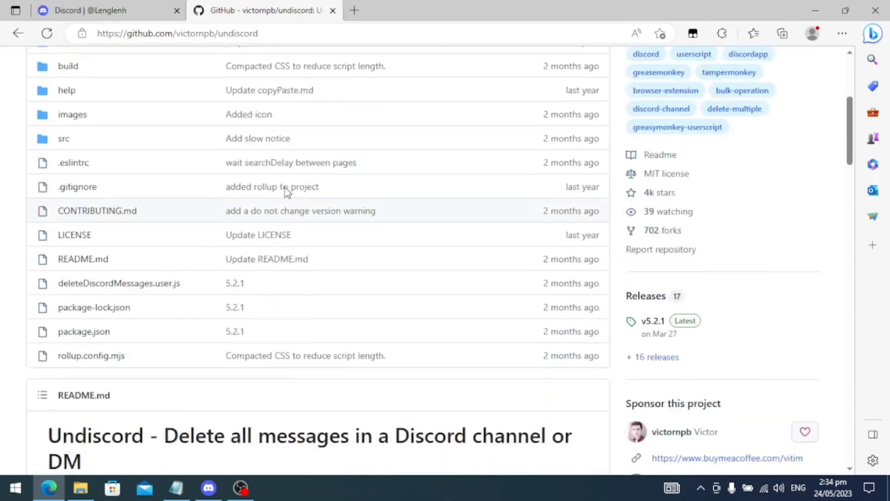
pyautogui.scroll(-3)
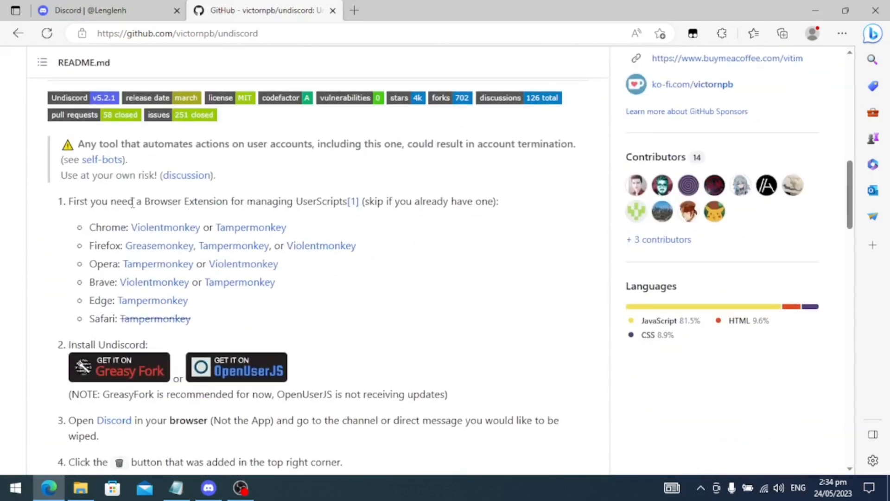
pyautogui.moveTo(298, 267)
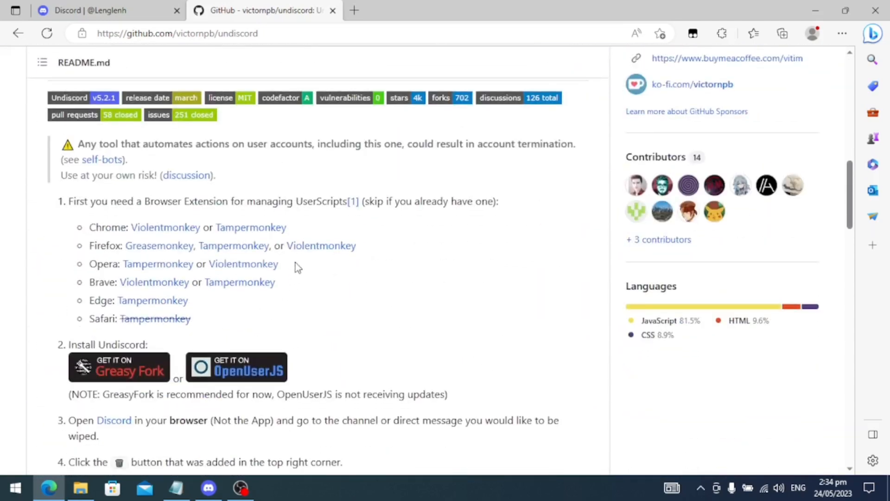
pyautogui.moveTo(16, 213)
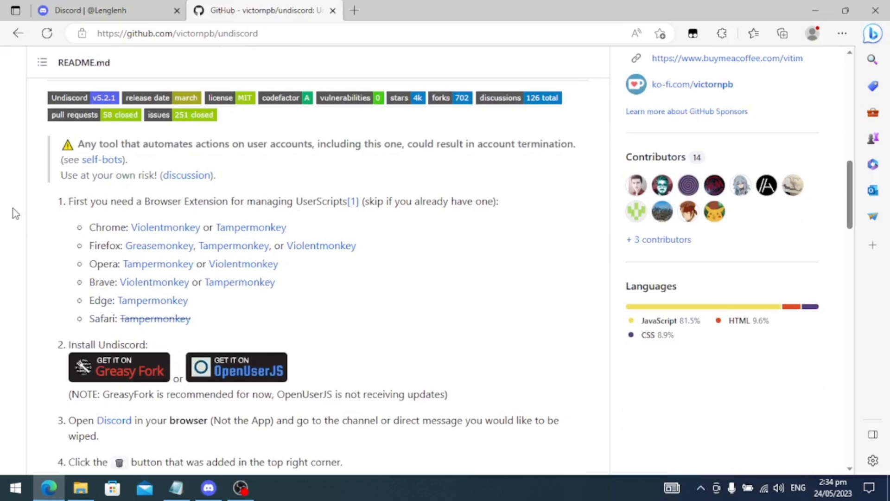
pyautogui.moveTo(44, 303)
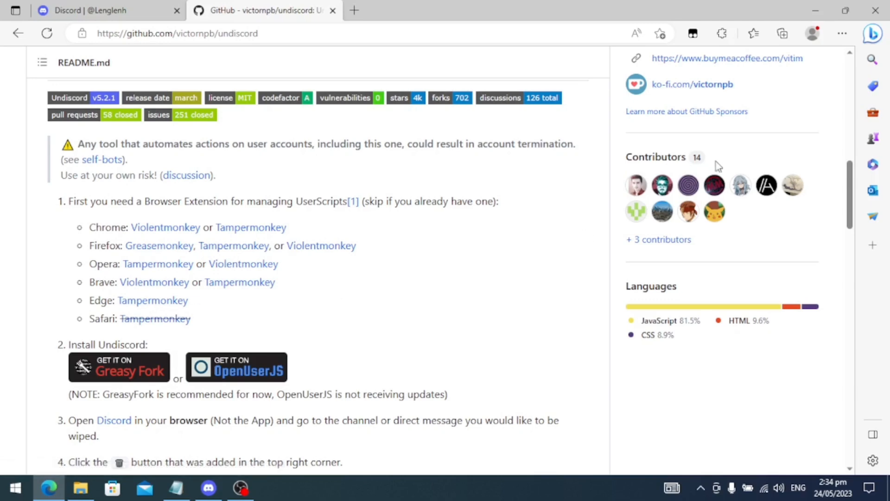
pyautogui.moveTo(693, 33)
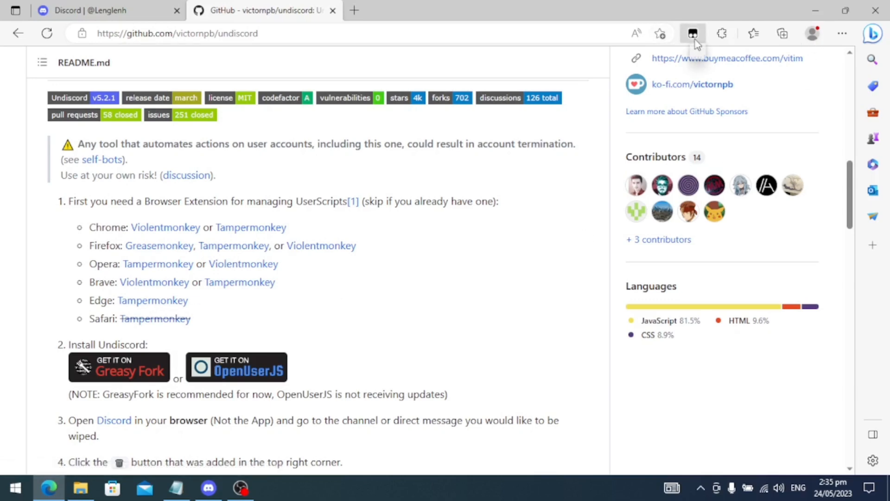
pyautogui.moveTo(498, 331)
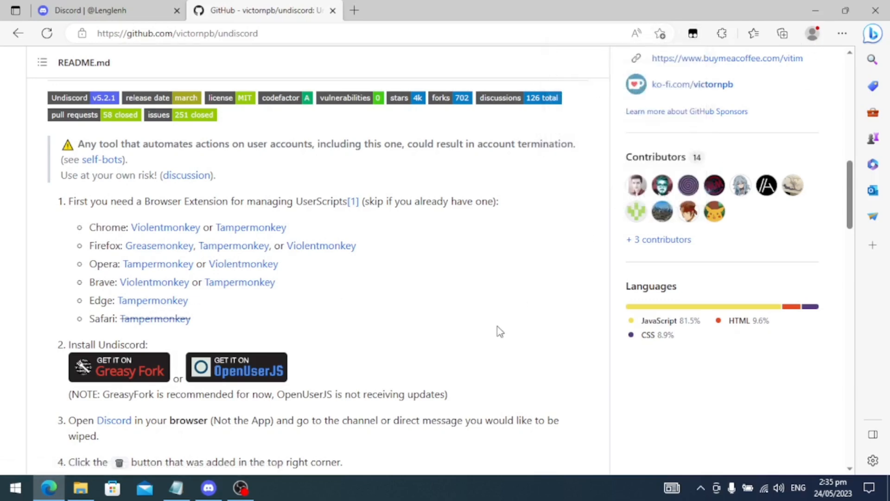
pyautogui.moveTo(54, 207)
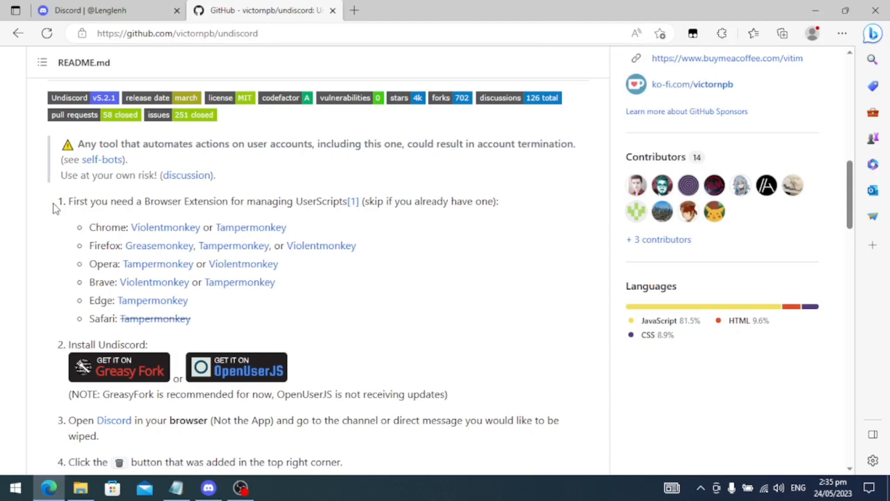
pyautogui.moveTo(104, 295)
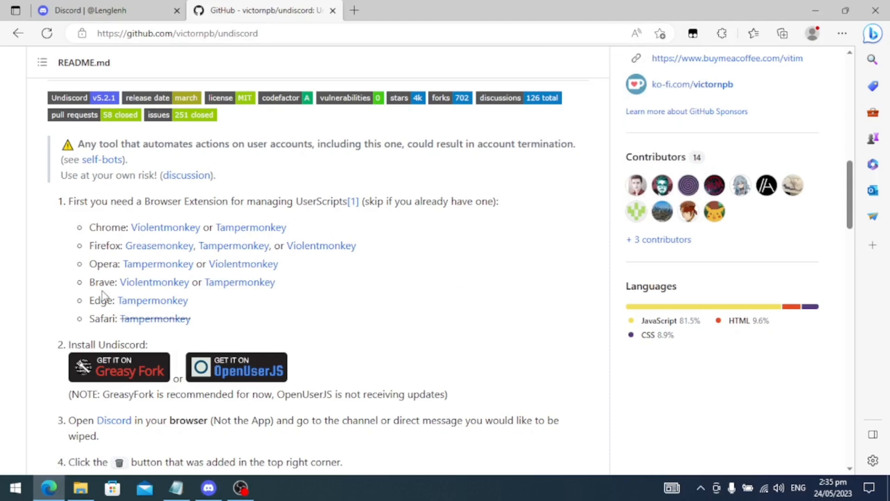
pyautogui.moveTo(37, 355)
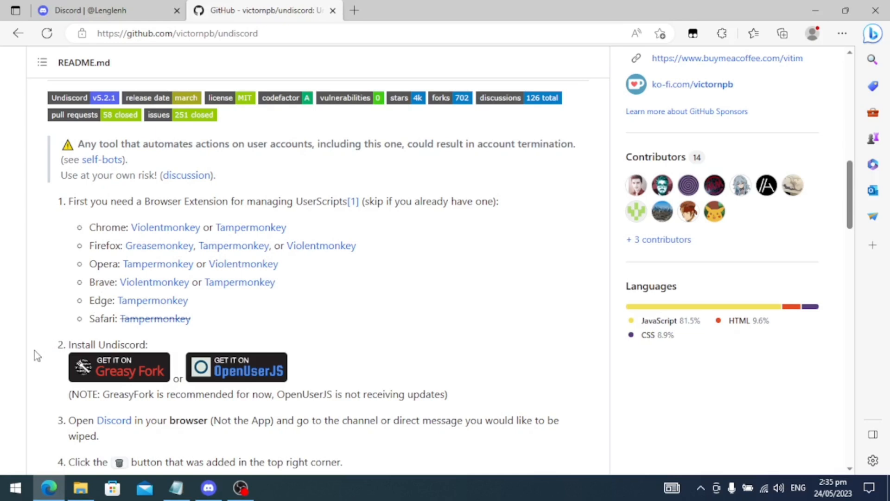
pyautogui.moveTo(96, 369)
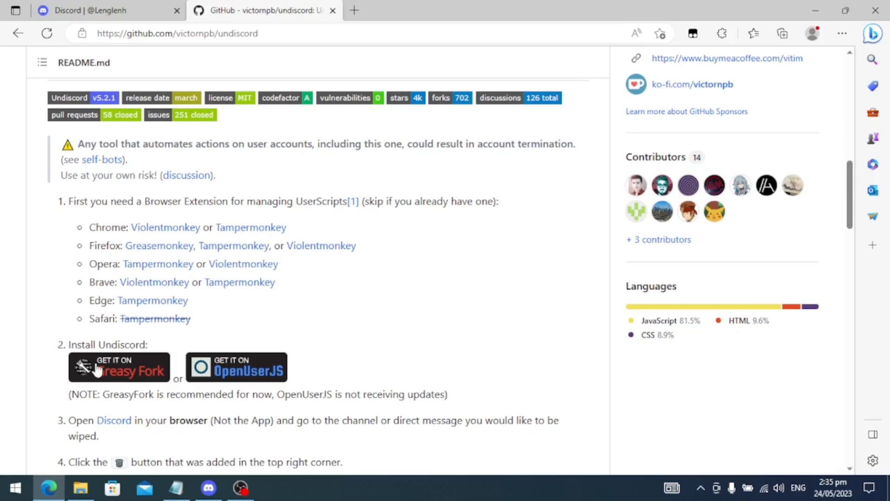
pyautogui.moveTo(325, 324)
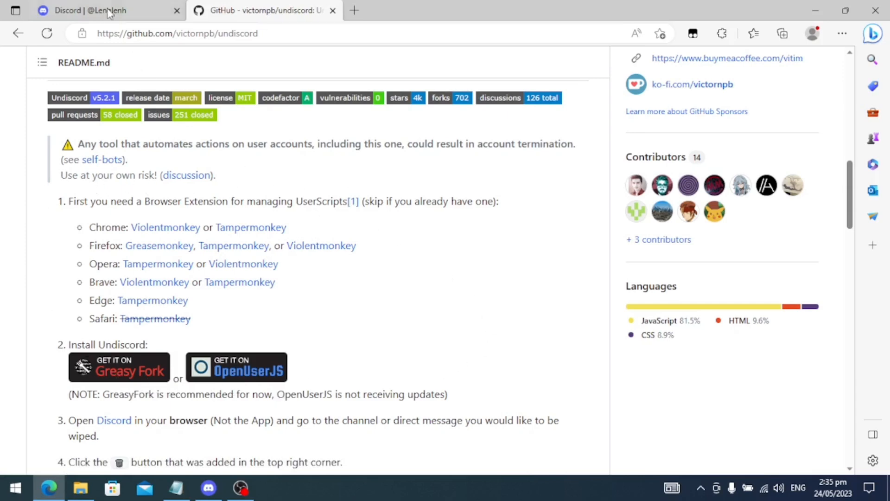
pyautogui.click(85, 10)
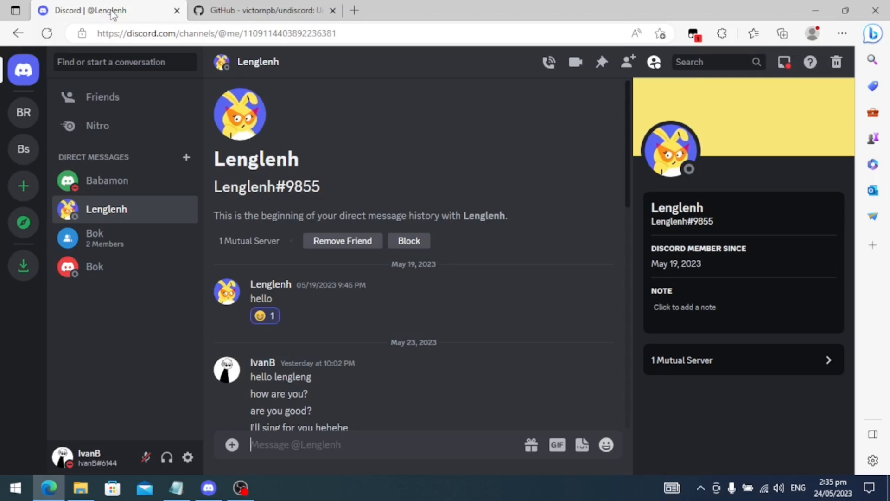
pyautogui.moveTo(835, 73)
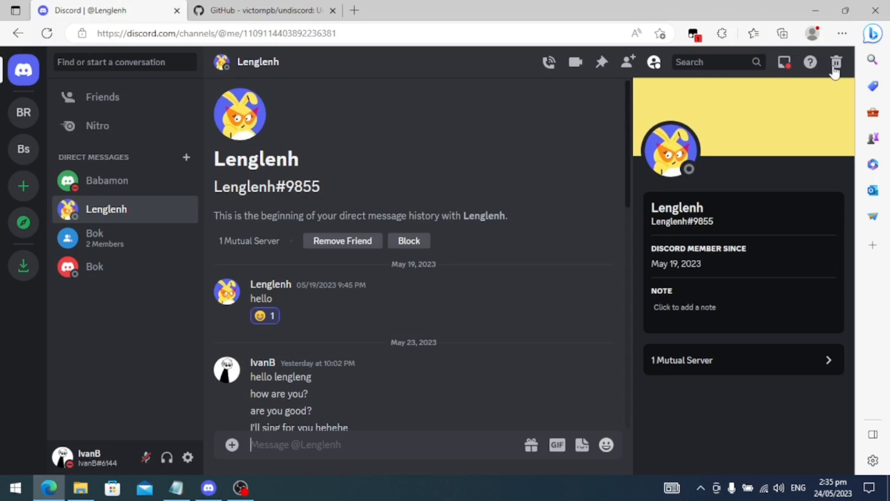
pyautogui.moveTo(835, 63)
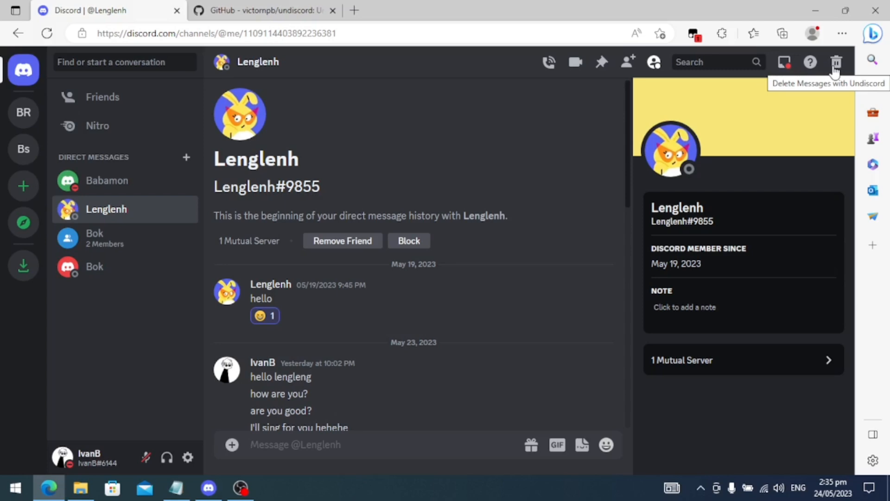
pyautogui.click(836, 62)
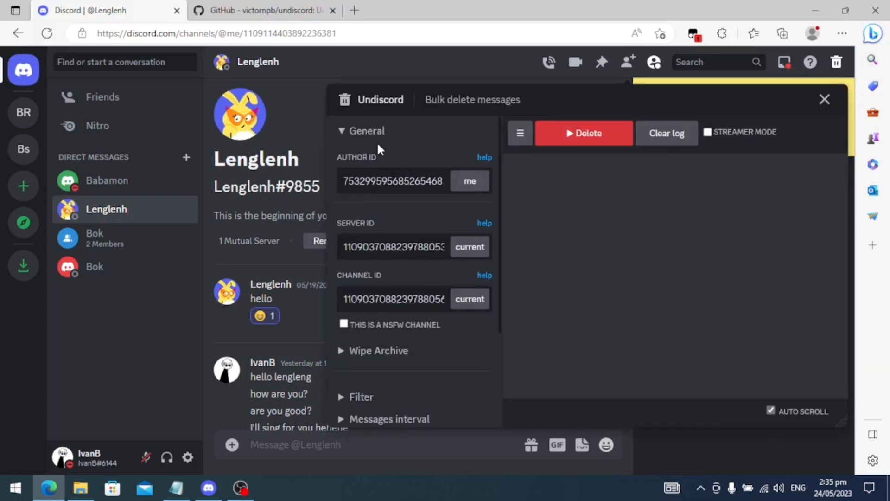
pyautogui.moveTo(480, 182)
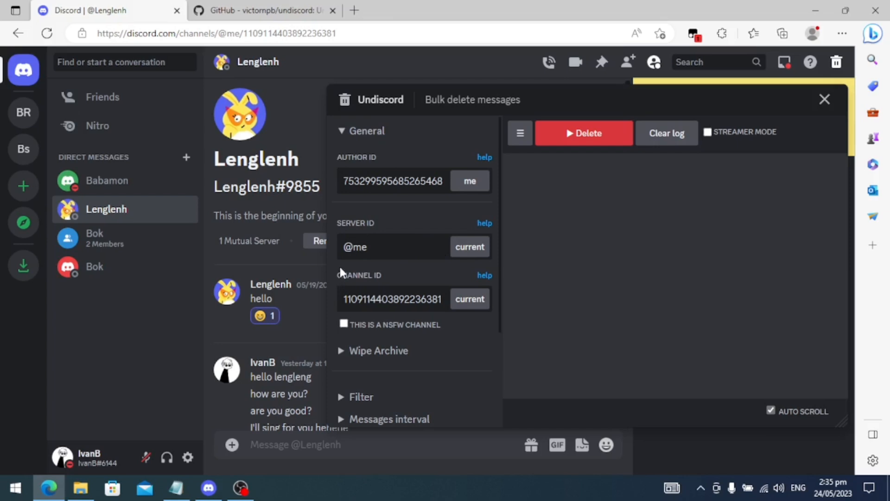
pyautogui.moveTo(588, 133)
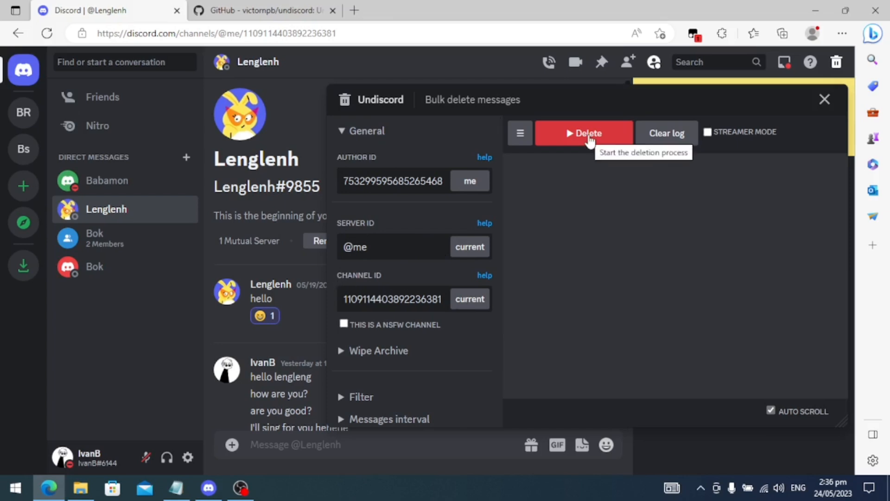
pyautogui.moveTo(261, 125)
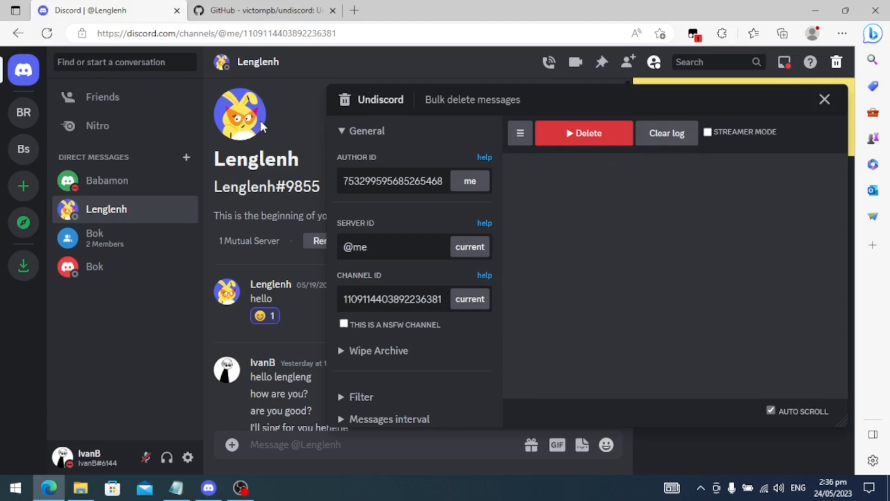